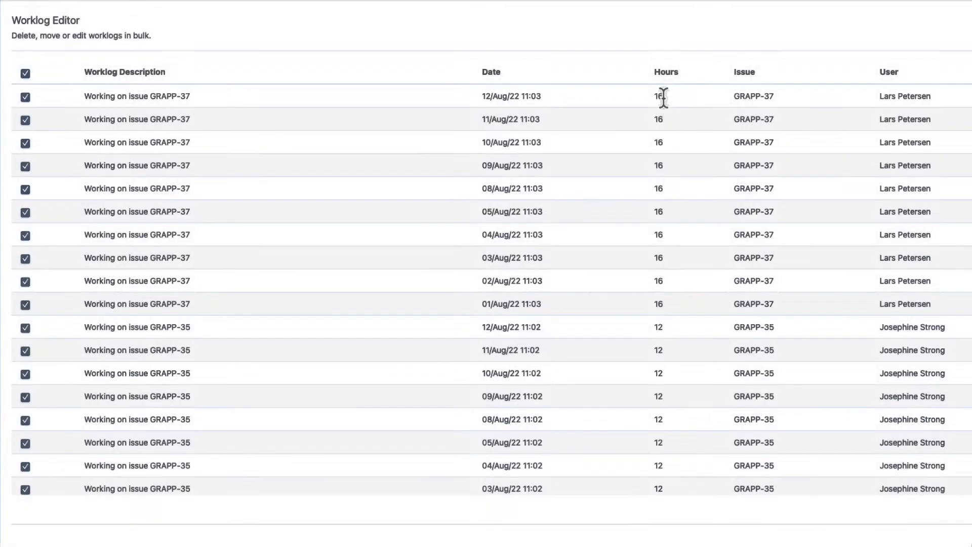
pyautogui.moveTo(670, 496)
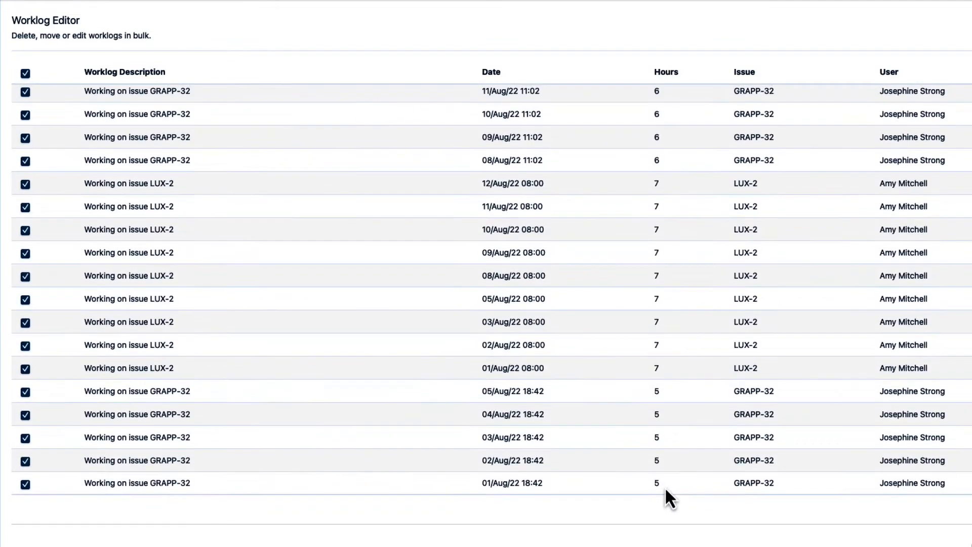
pyautogui.moveTo(668, 226)
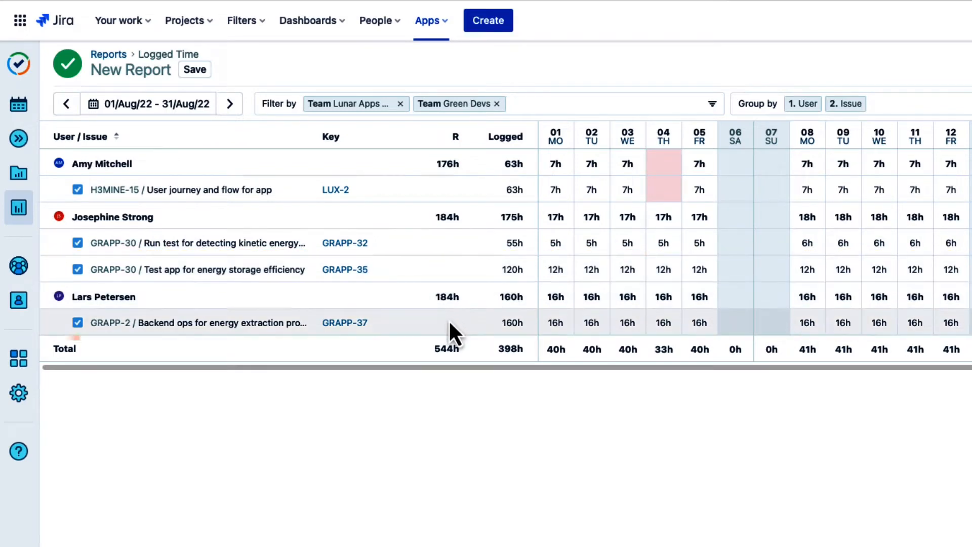
# Bring up the August Logged Time report for the two teams by user and issue.
pyautogui.click(453, 322)
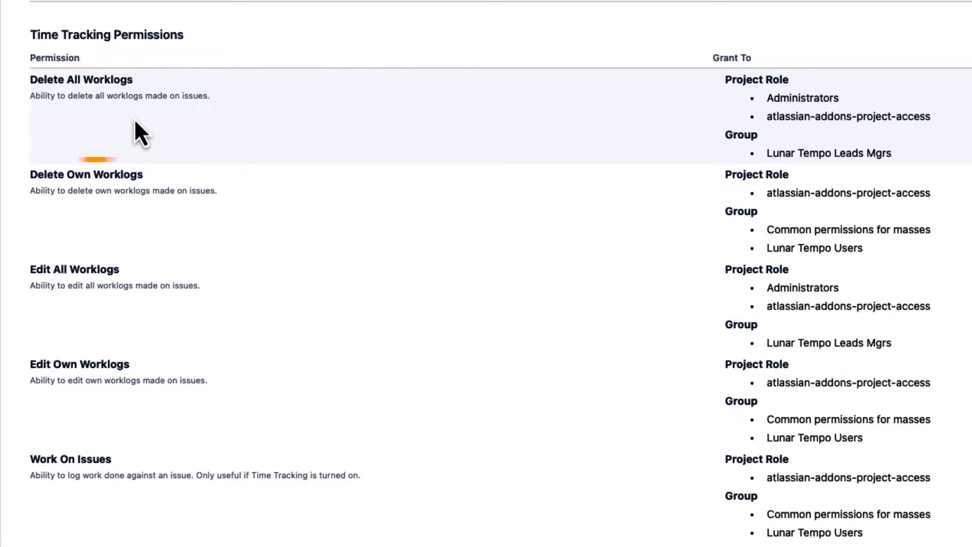
# Review Permission Roles, toggling Program Managers between all-resource and restricted access without saving.
pyautogui.click(86, 417)
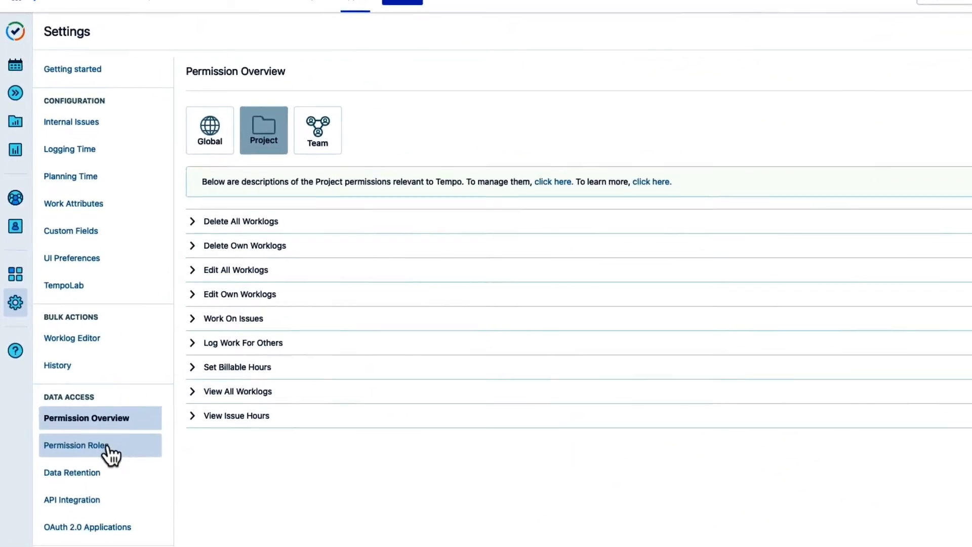
pyautogui.click(81, 444)
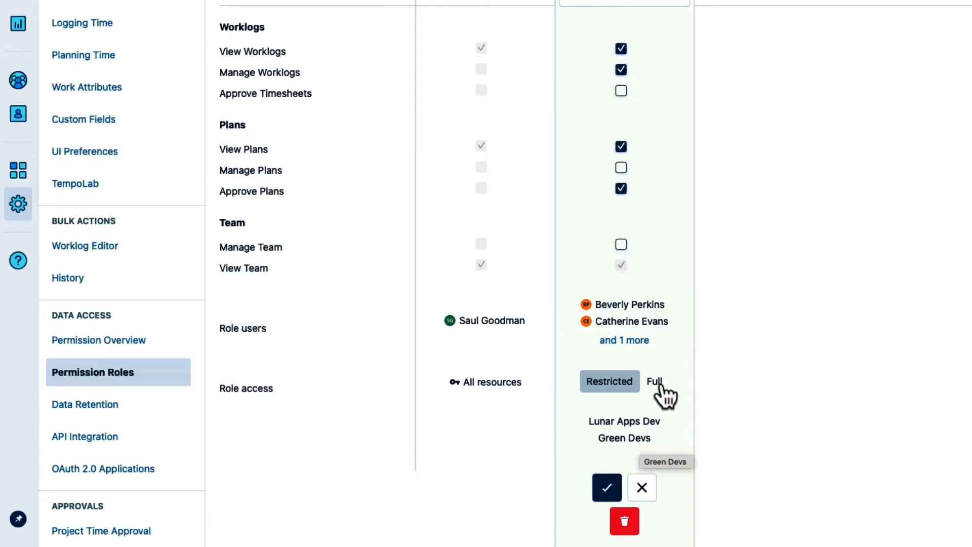
pyautogui.click(654, 381)
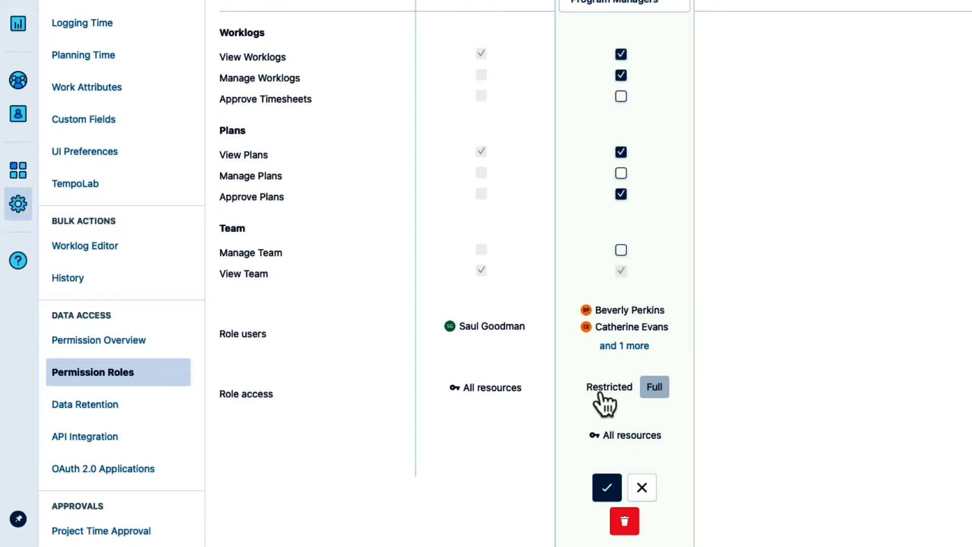
pyautogui.click(607, 487)
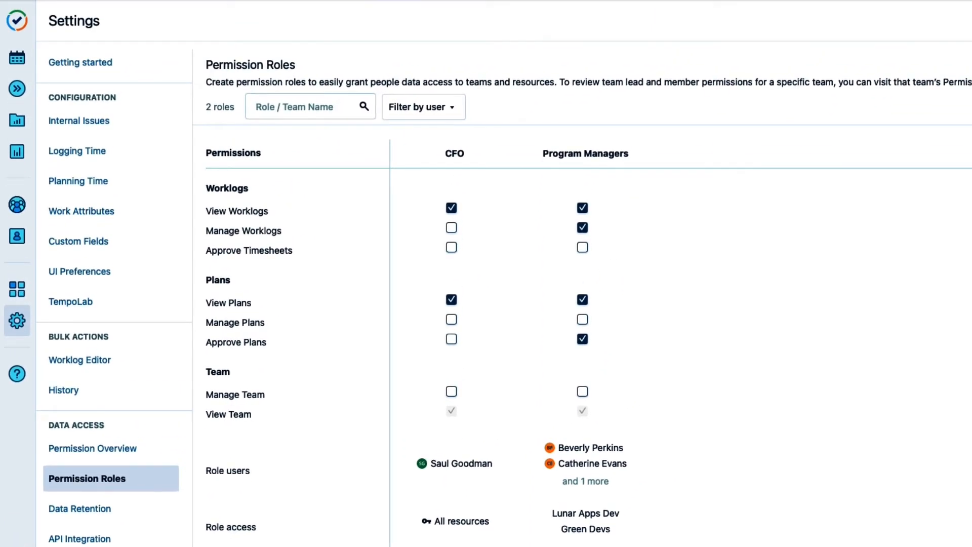
# Go to the Reports overview, glancing at the Green Team September report on the way.
pyautogui.click(17, 151)
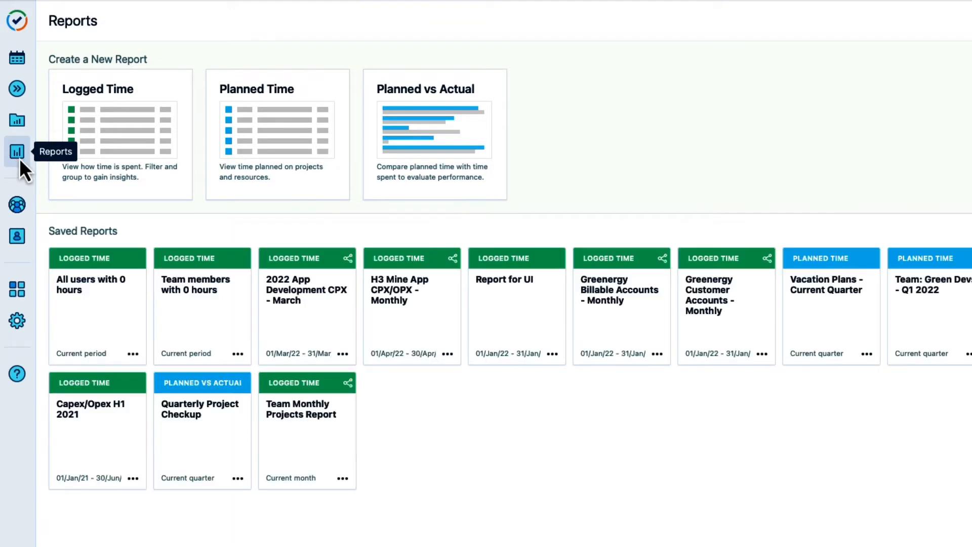
pyautogui.moveTo(115, 156)
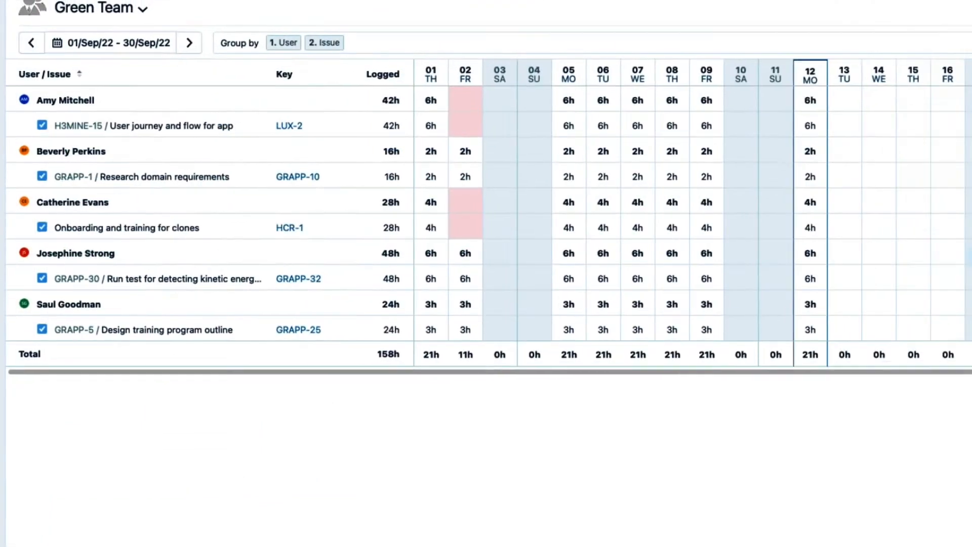
pyautogui.click(957, 79)
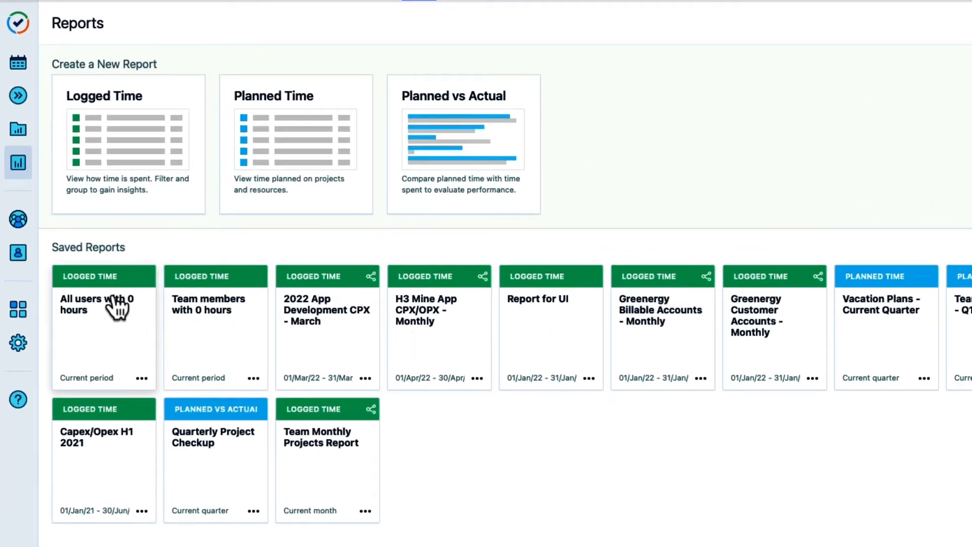
pyautogui.moveTo(129, 144)
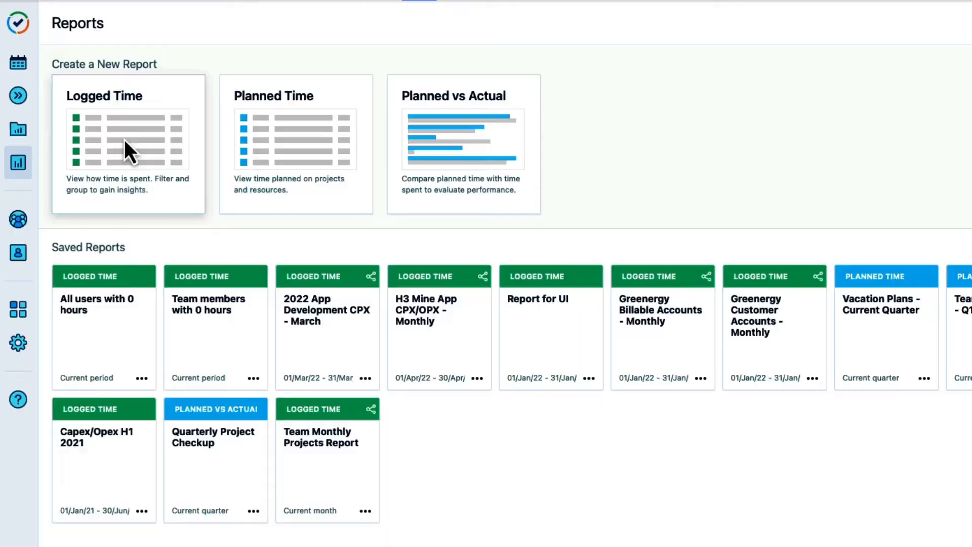
# Create a Logged Time report filtered to Green Devs and Lunar Apps Dev, grouped by User, Issue.
pyautogui.click(128, 143)
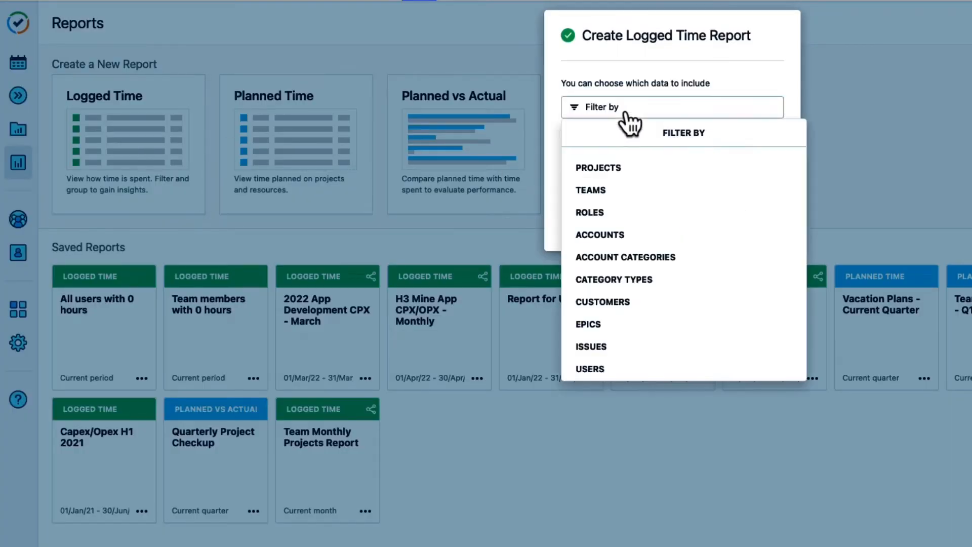
pyautogui.click(589, 190)
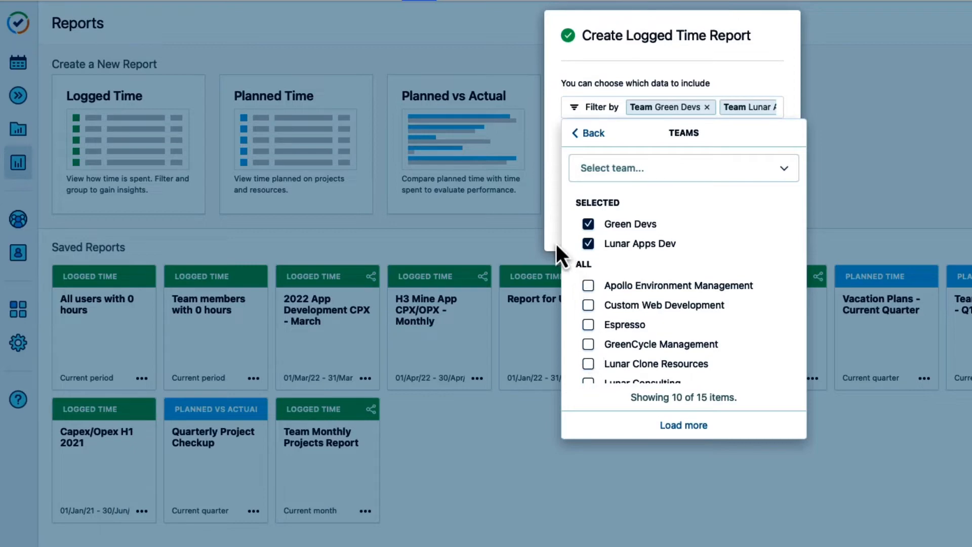
pyautogui.click(586, 132)
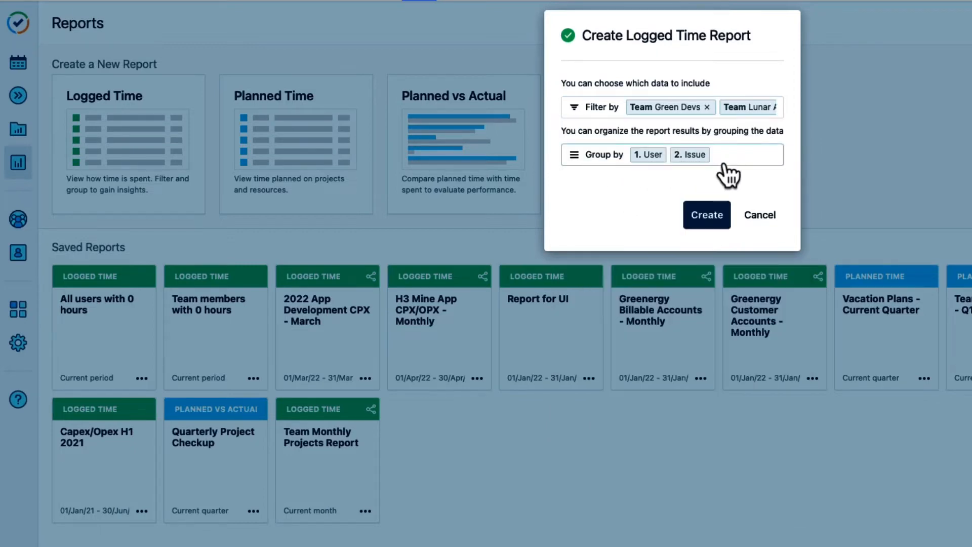
pyautogui.click(707, 215)
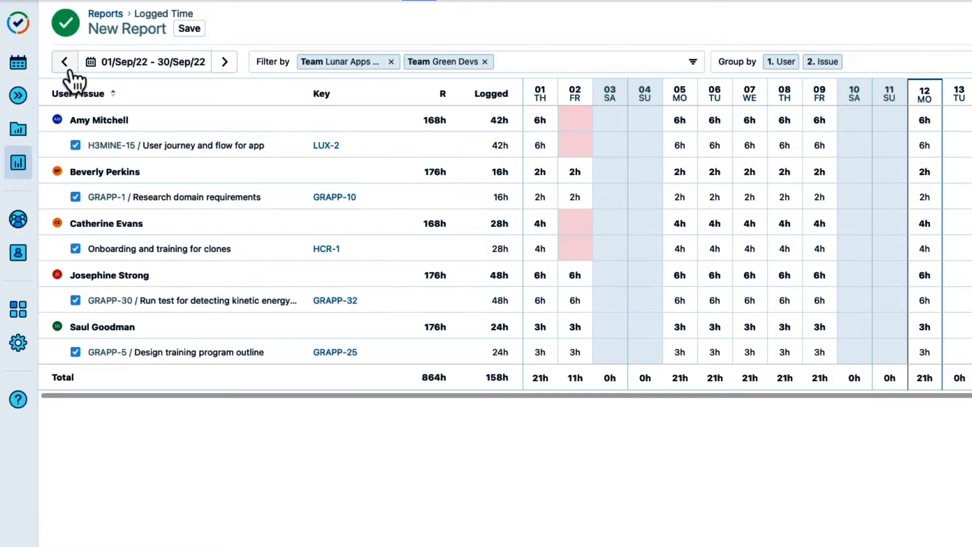
# Move the report back to August and show its extra actions menu with Bulk Edit.
pyautogui.click(63, 62)
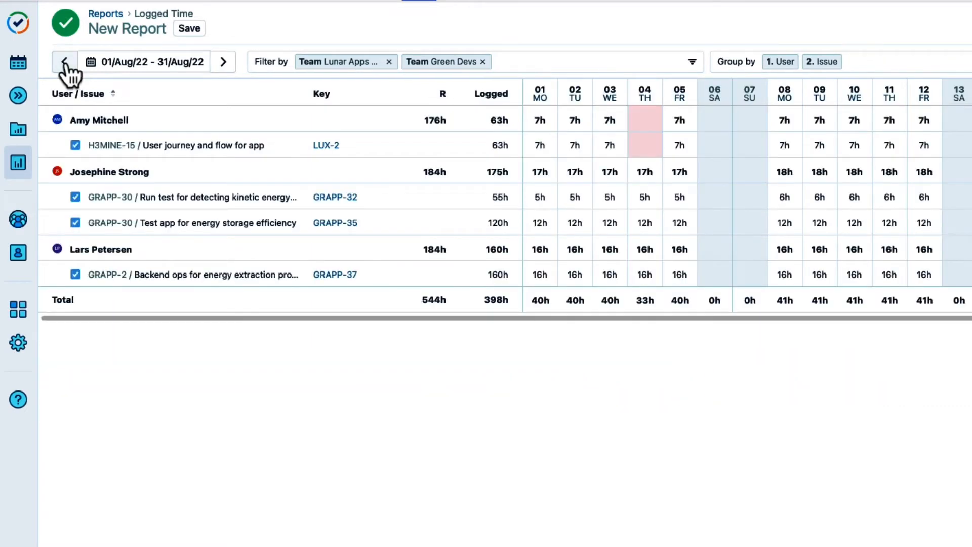
pyautogui.moveTo(266, 152)
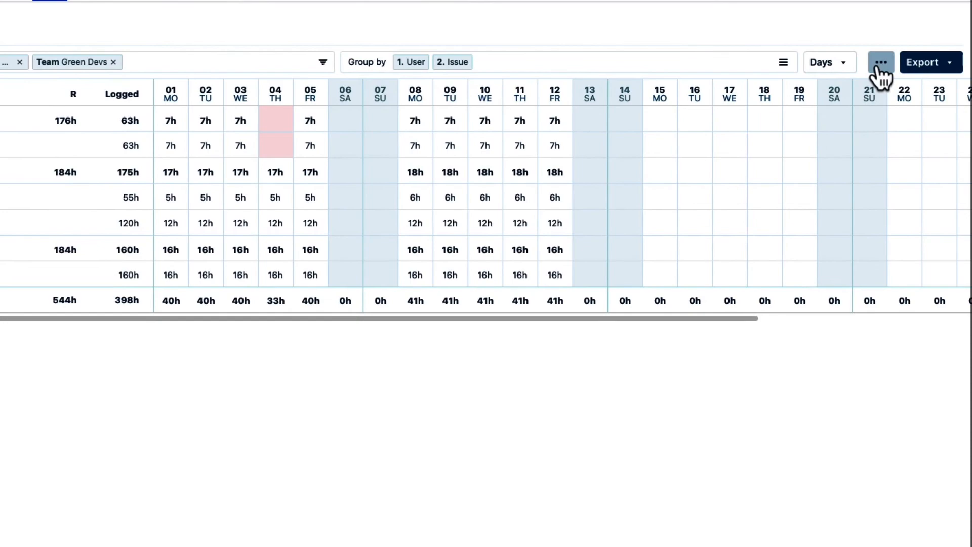
pyautogui.click(880, 62)
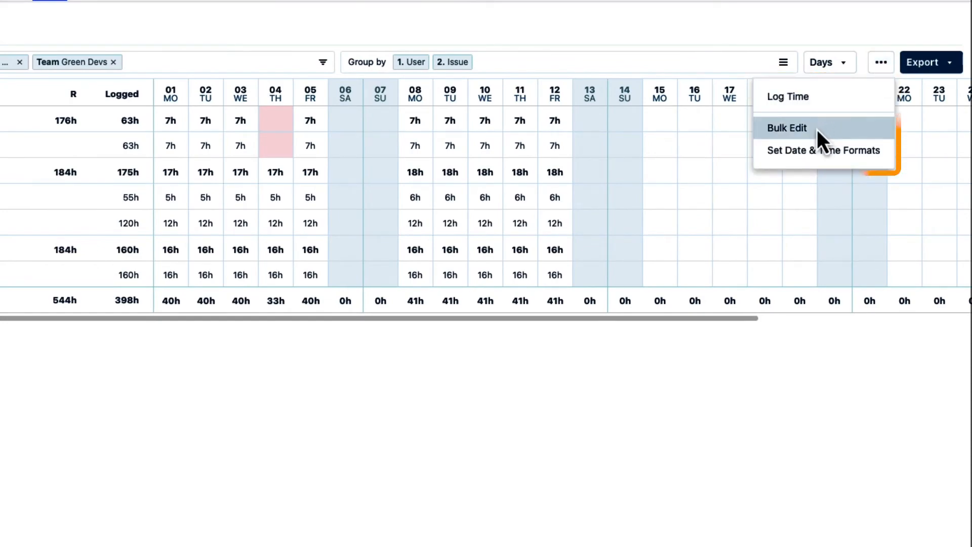
# Launch the Worklog Editor via Bulk Edit with all August worklogs selected.
pyautogui.click(786, 127)
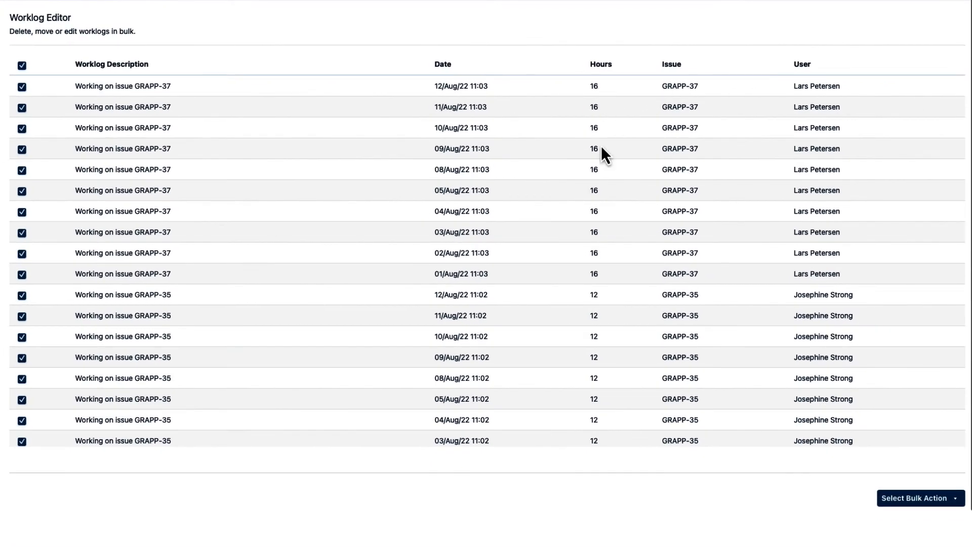
pyautogui.scroll(-3)
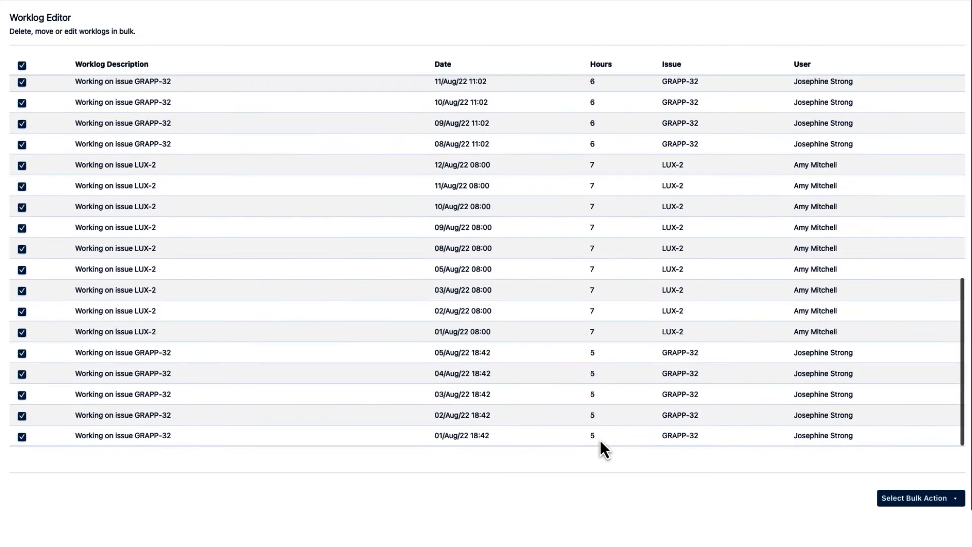
pyautogui.moveTo(604, 120)
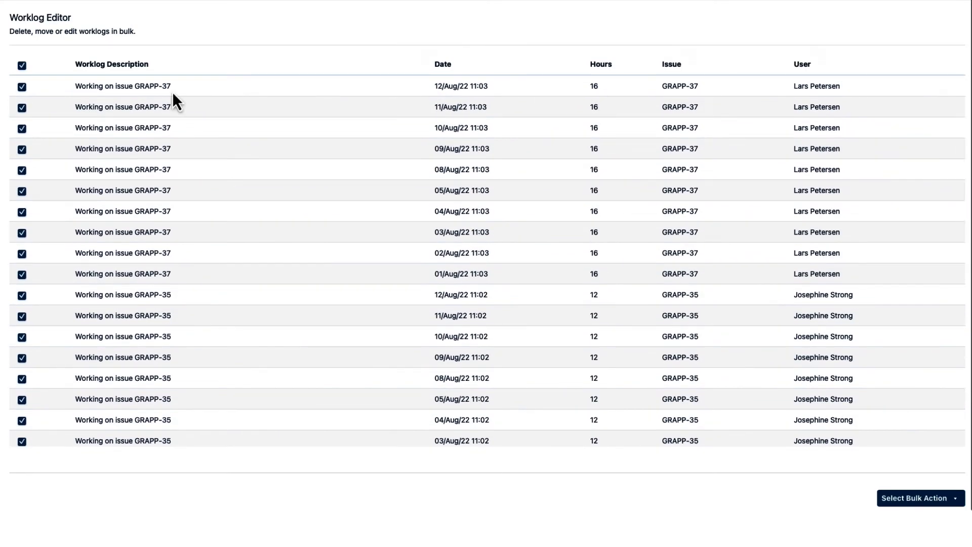
pyautogui.click(22, 64)
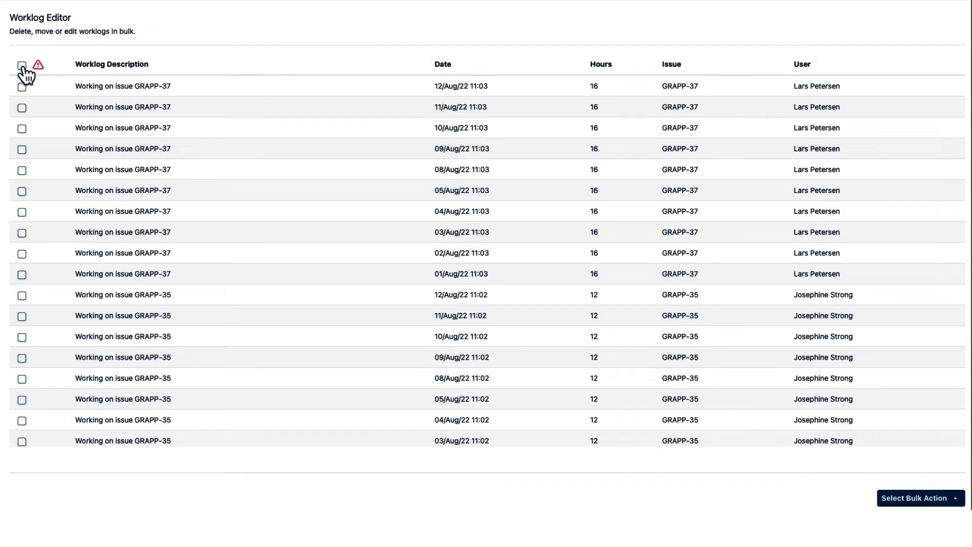
pyautogui.click(21, 66)
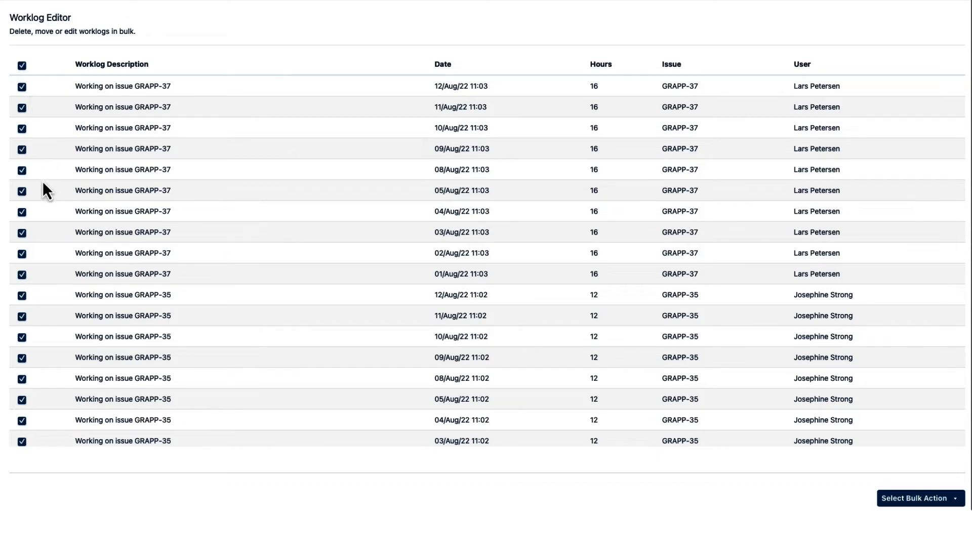
# Unmark the GRAPP-32 and LUX-2 worklogs (12/Aug, 11/Aug, 01/Aug) so only GRAPP-37 and GRAPP-35 stay selected.
pyautogui.scroll(-3)
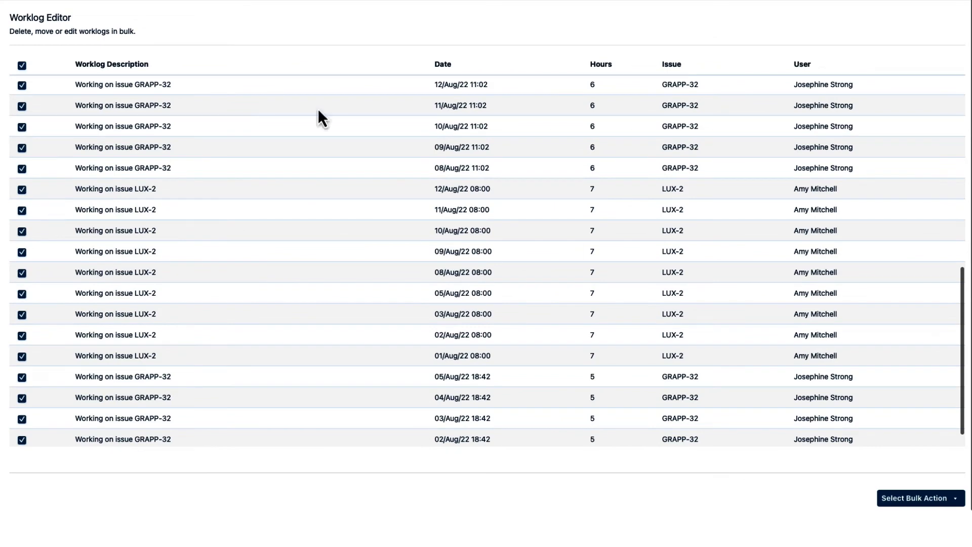
pyautogui.moveTo(603, 102)
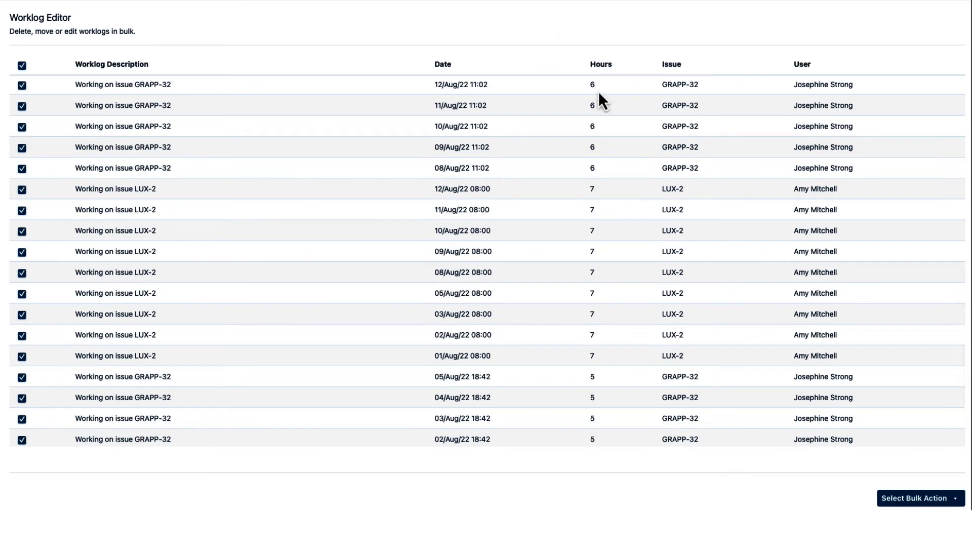
pyautogui.click(21, 86)
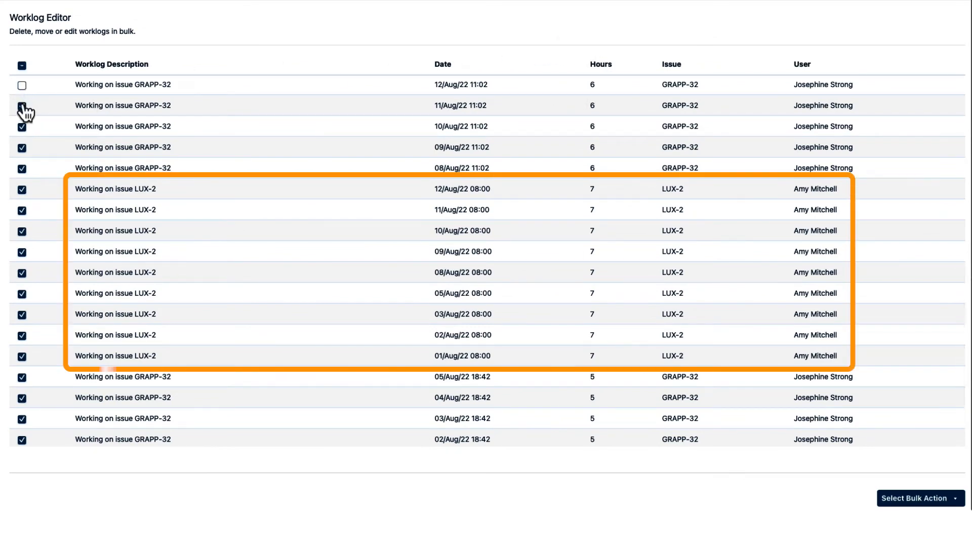
pyautogui.click(22, 146)
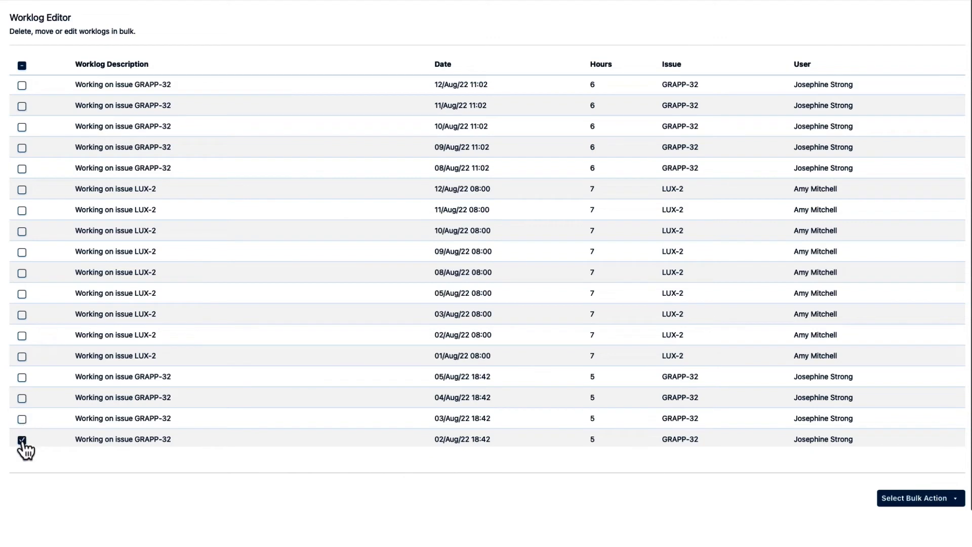
pyautogui.scroll(-3)
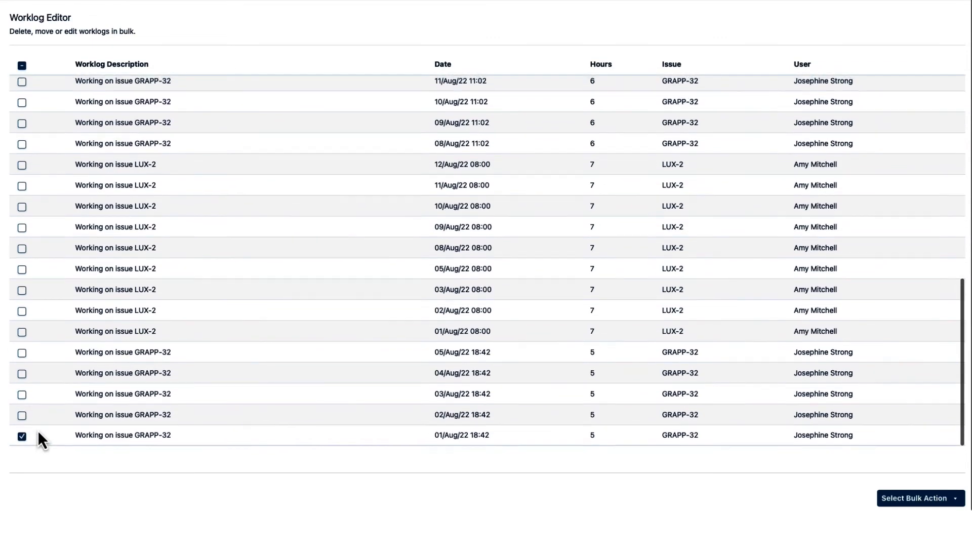
pyautogui.click(22, 437)
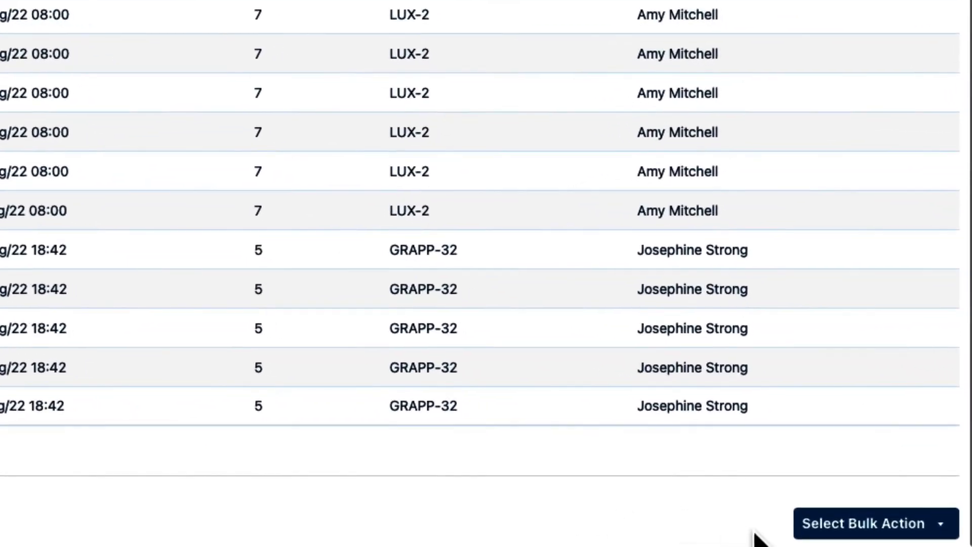
# Bulk-delete the marked worklogs permanently, leaving only GRAPP-32 and LUX-2.
pyautogui.click(876, 523)
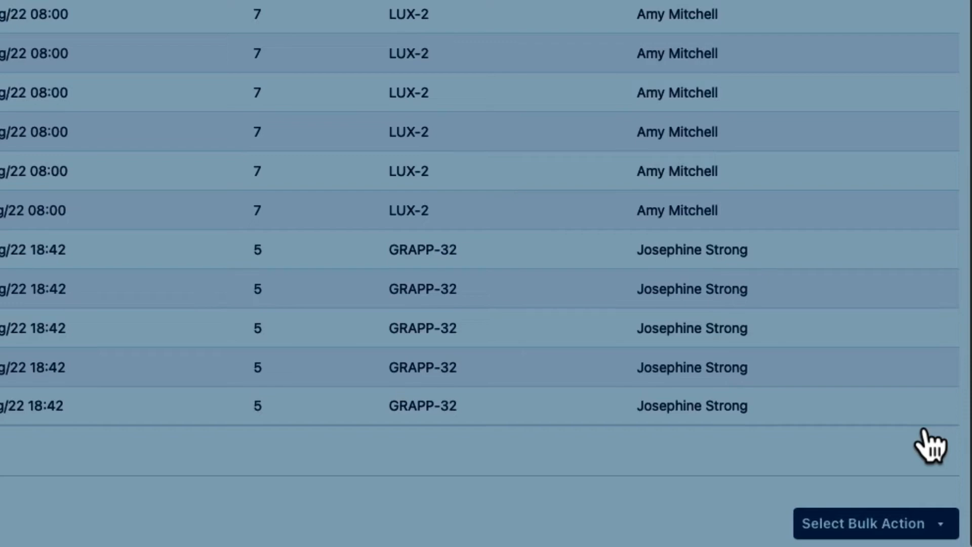
pyautogui.click(874, 524)
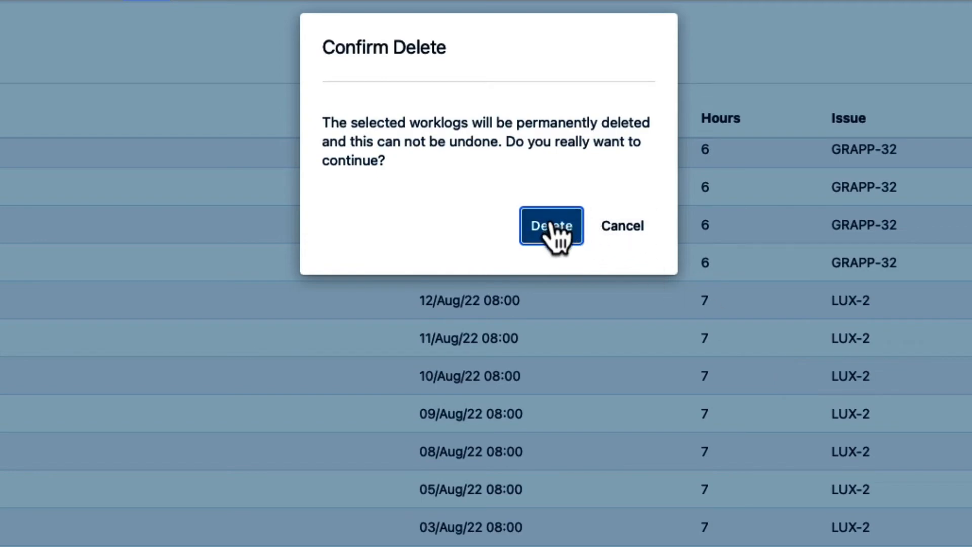
pyautogui.click(552, 225)
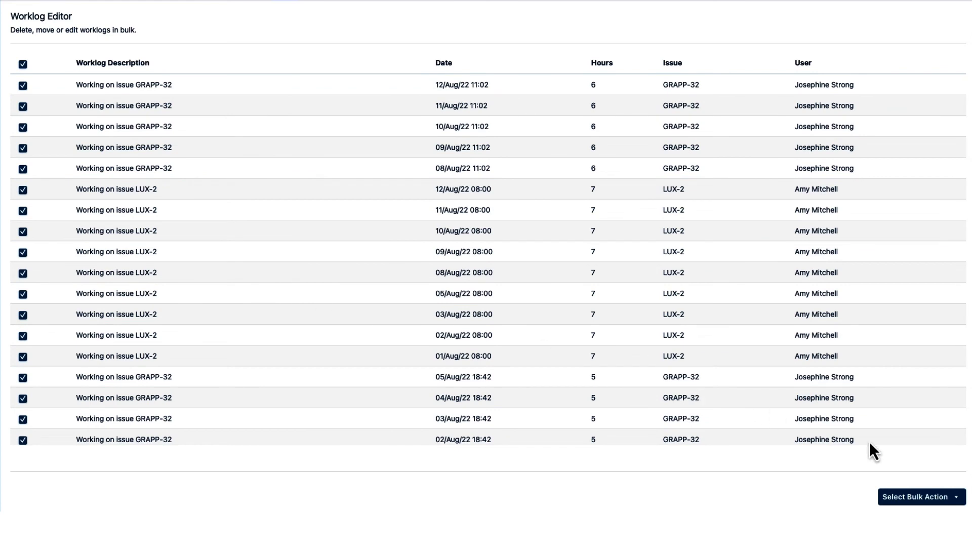
# Show the Select Bulk Action options (edit, delete, move) for the remaining worklogs.
pyautogui.click(920, 496)
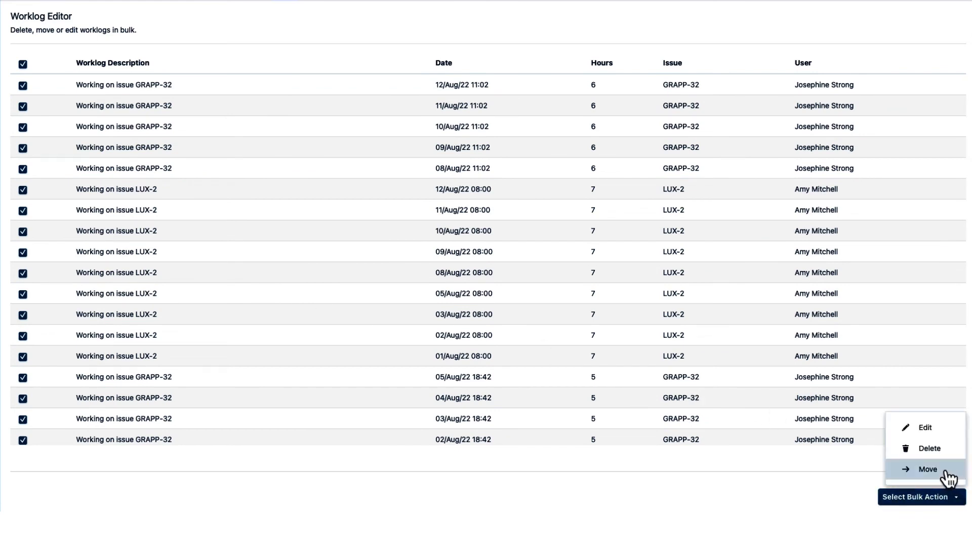
pyautogui.moveTo(927, 427)
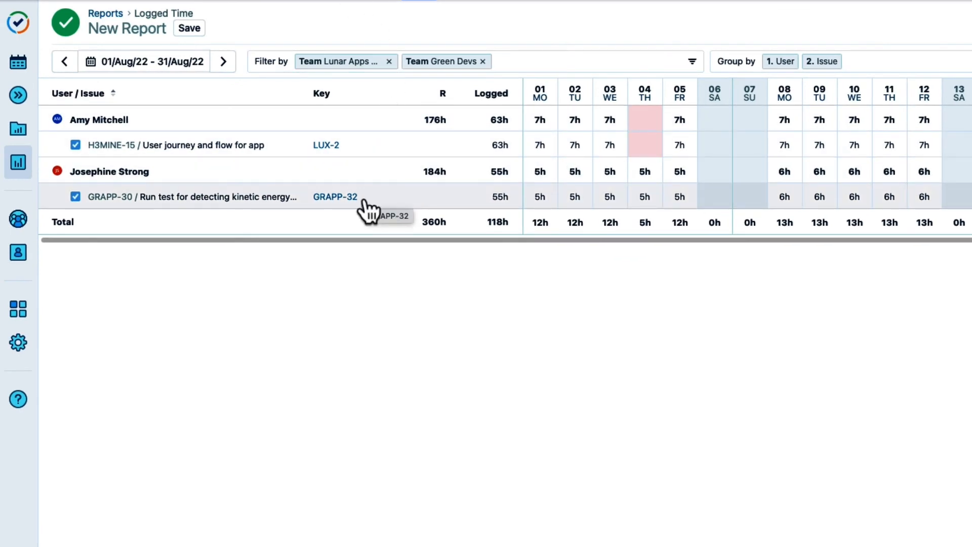
pyautogui.moveTo(400, 219)
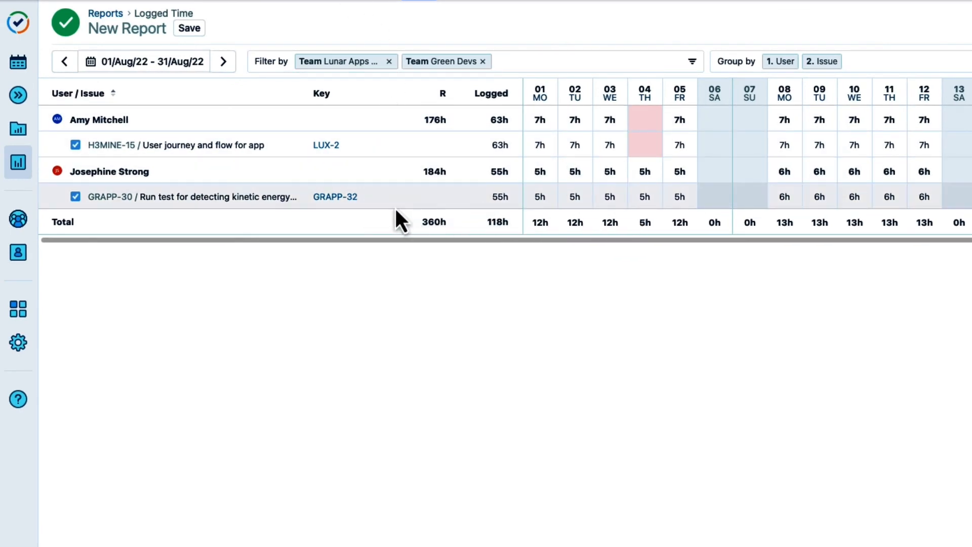